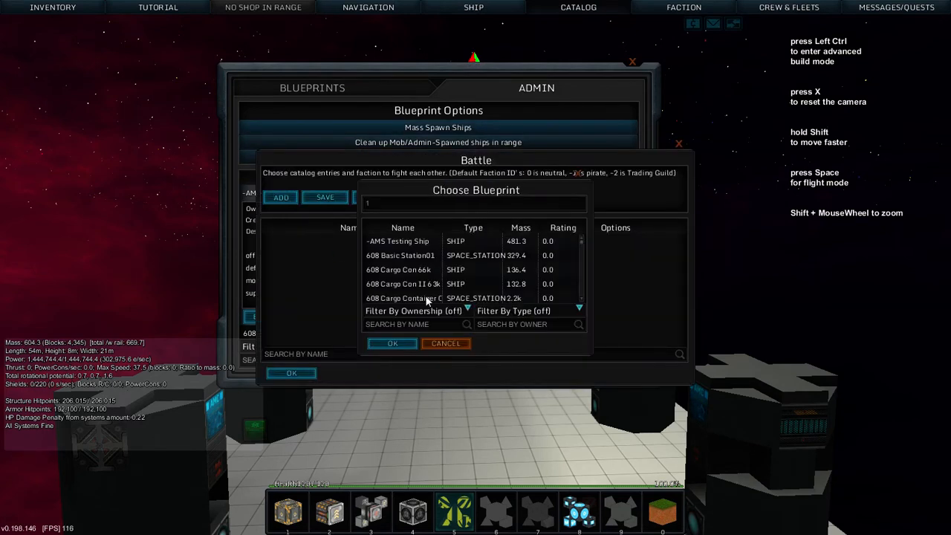
Add the Isanth Type-Zero Mm to the battle spawn list with pirate faction -1 and confirm the amount.
scroll(down, 3)
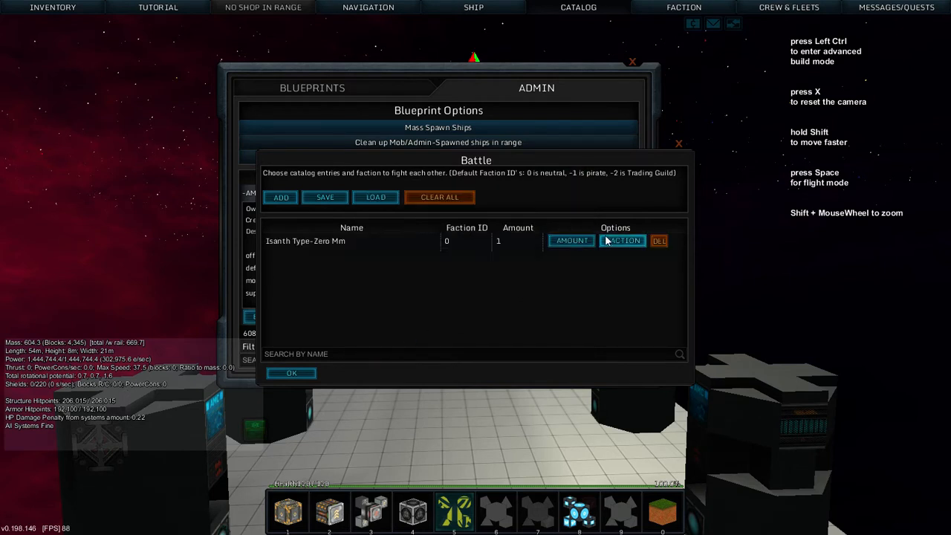
click(622, 240)
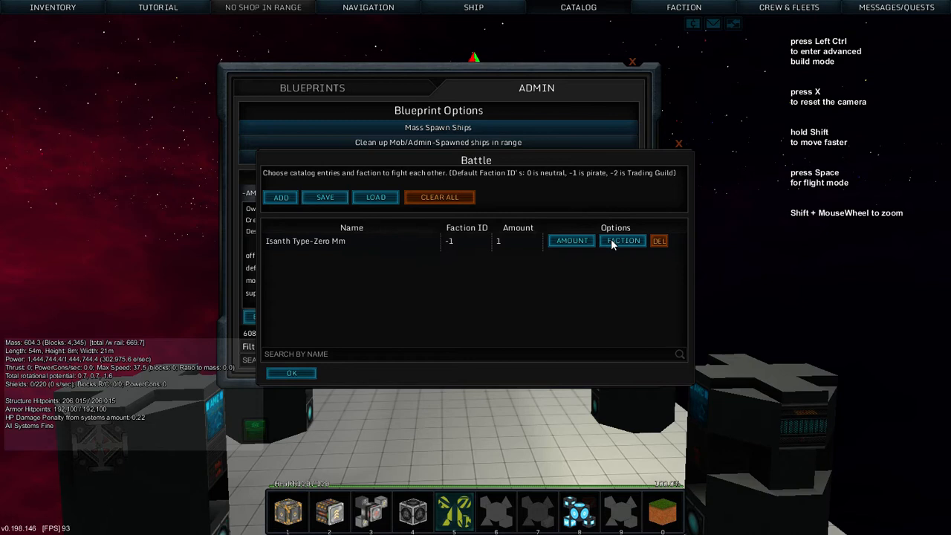
click(570, 240)
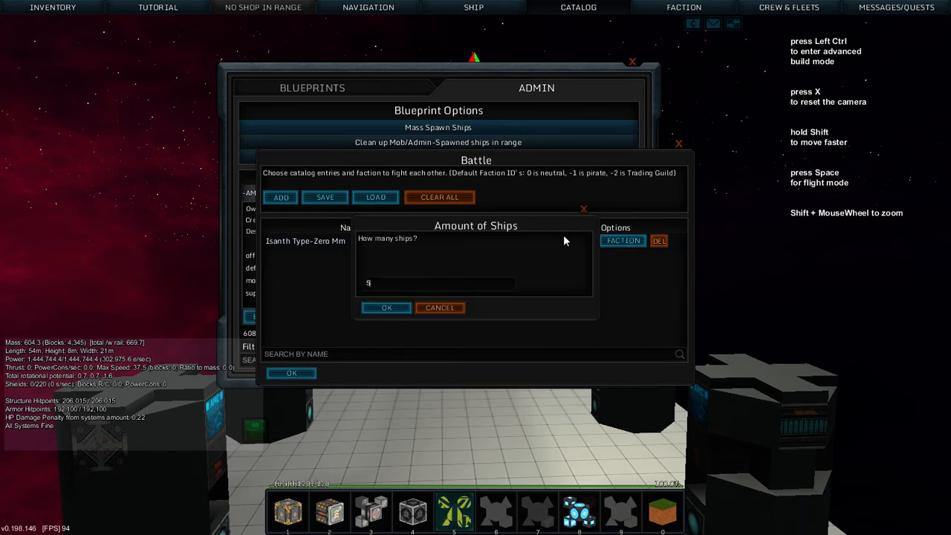
click(386, 307)
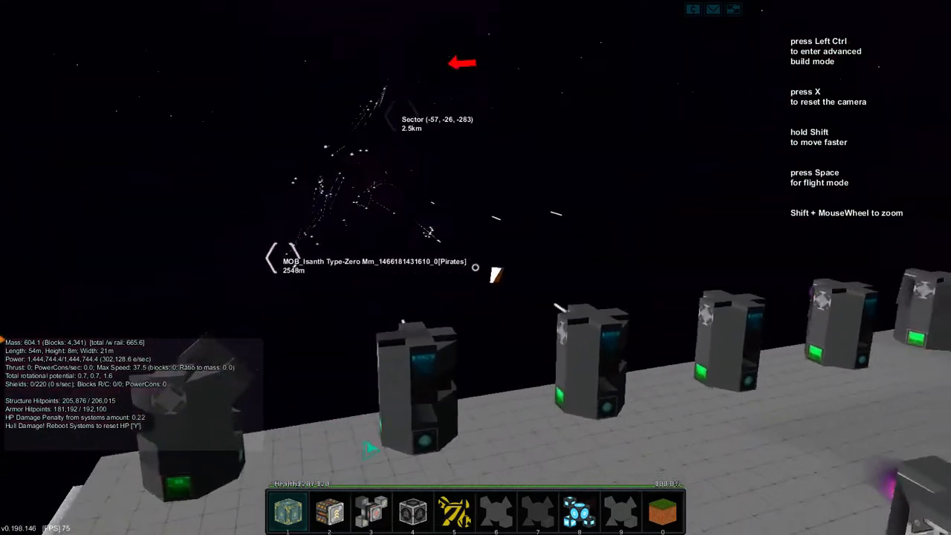
key(space)
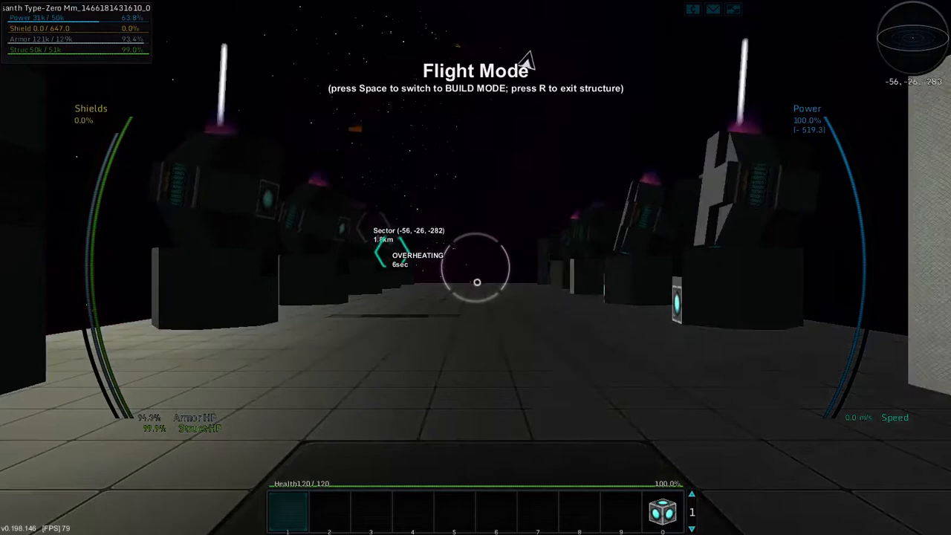
key(space)
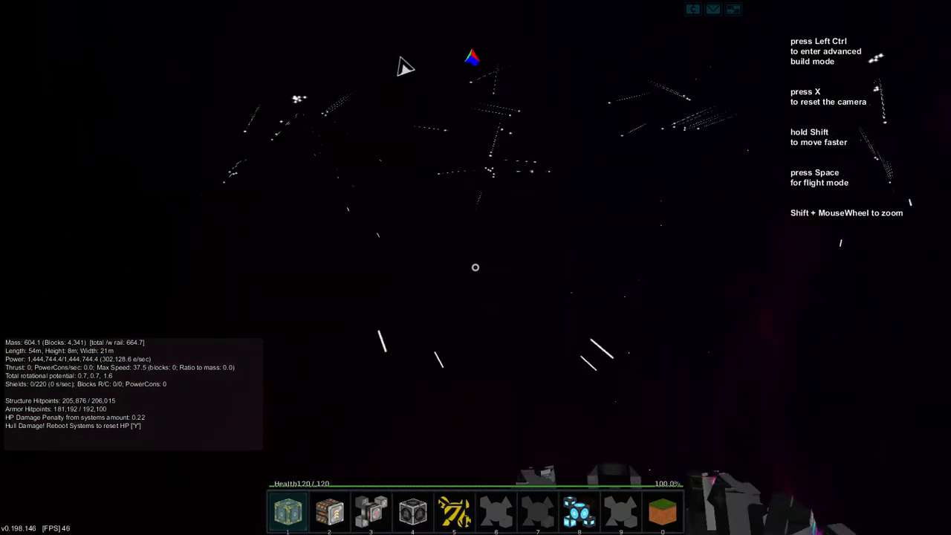
Open the nearby-ships list and select one of the five pirate Isanth ships about 2.5 km away.
click(366, 8)
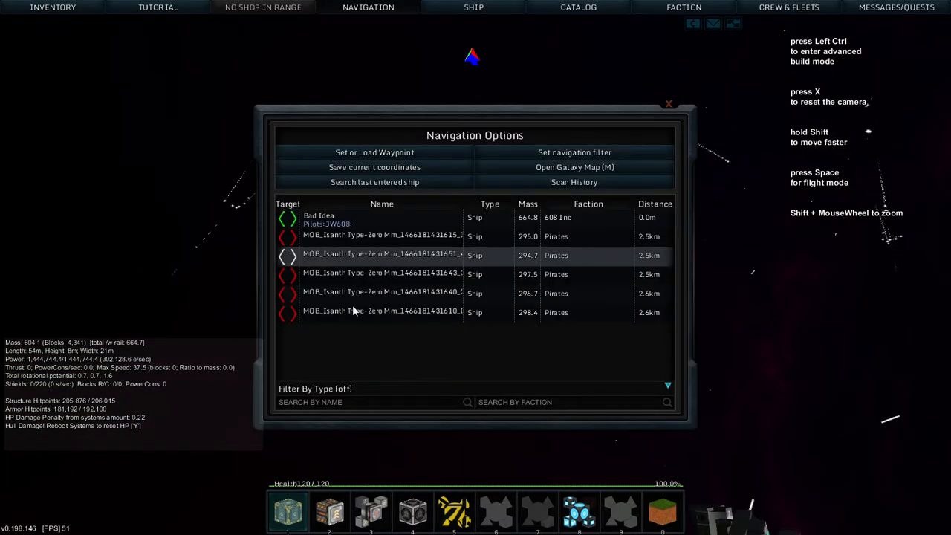
click(668, 103)
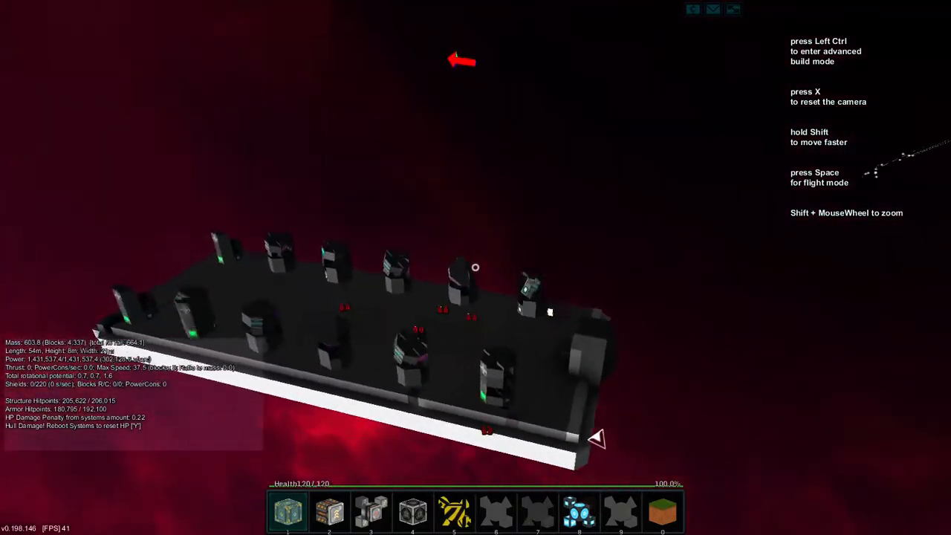
Watch the turrets defend against the swarmers as station armor falls to about 179,785.
key(space)
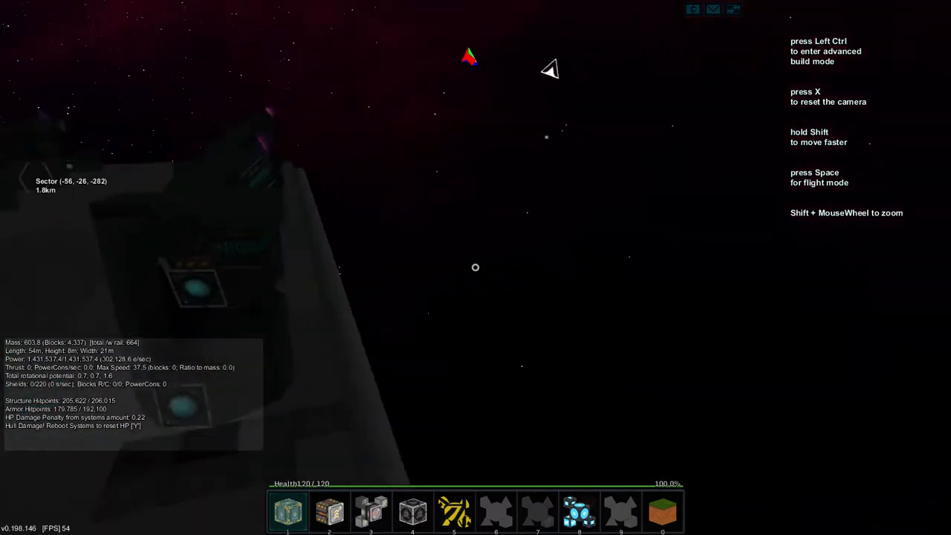
Take direct control of the ship, then switch back to build mode.
key(space)
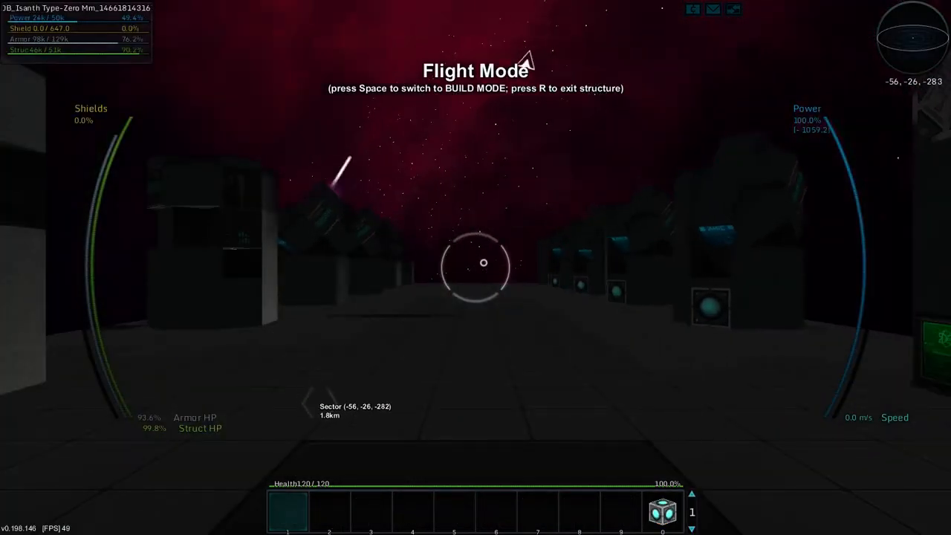
key(space)
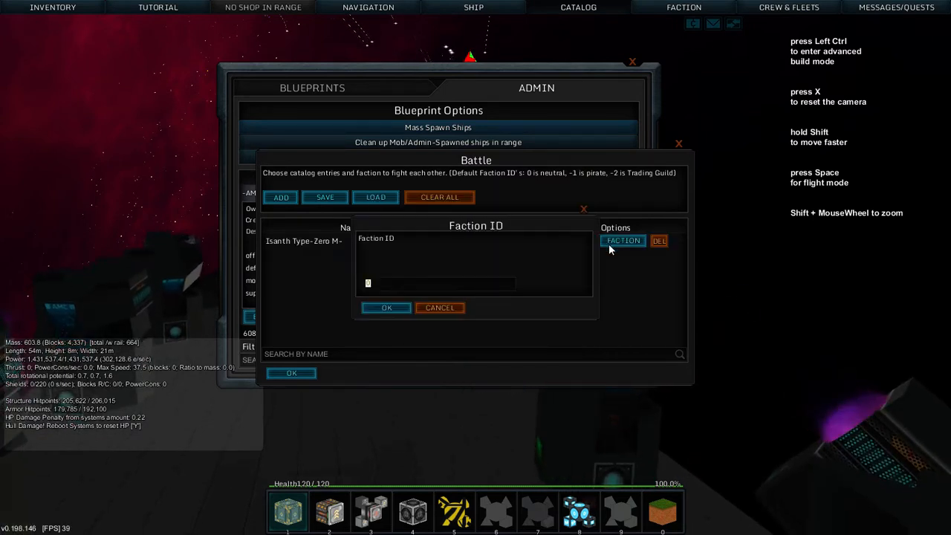
Set the Isanth Type-Zero Mm to pirate faction with amount one and spawn it.
click(385, 308)
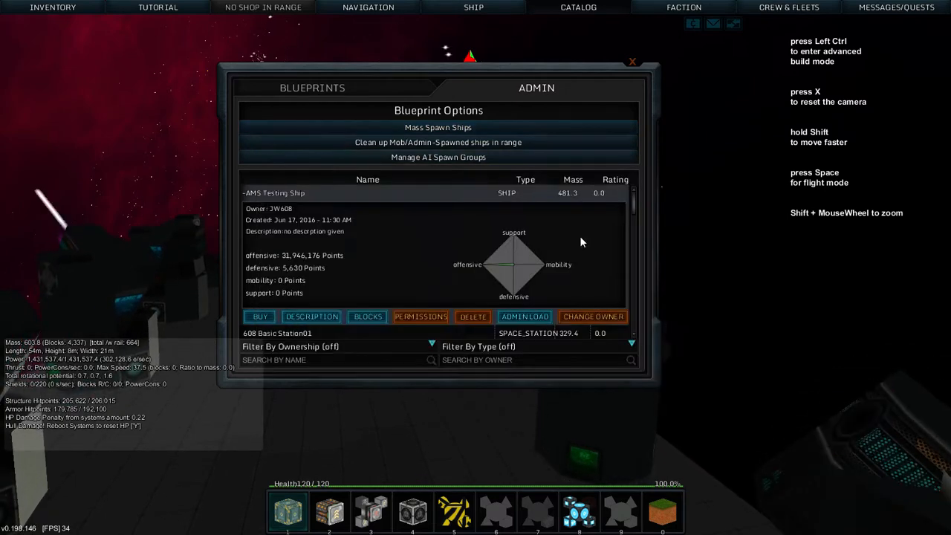
mouse_move(455, 132)
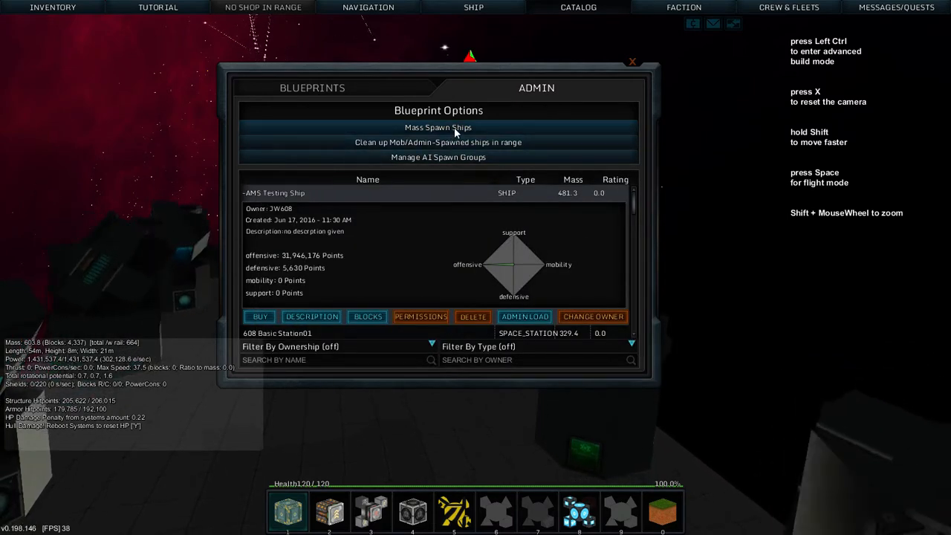
click(629, 62)
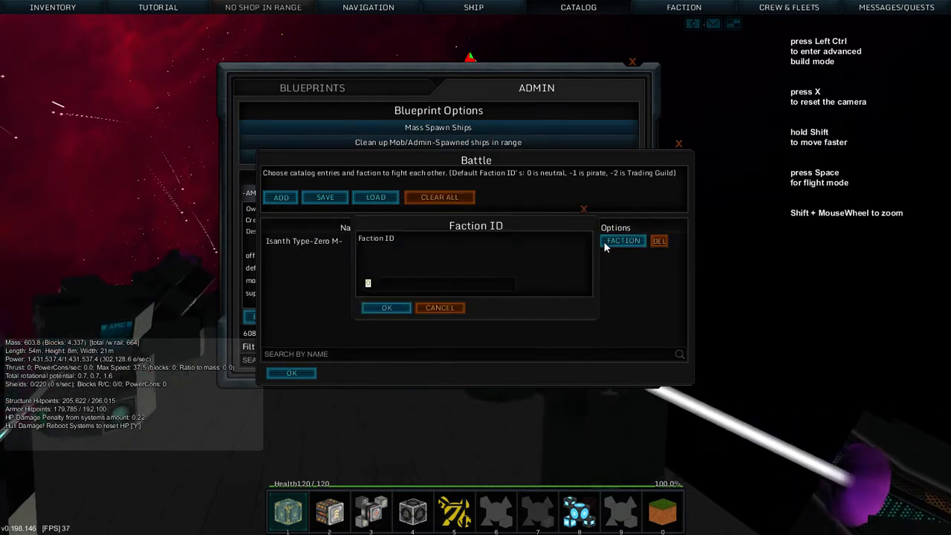
click(386, 308)
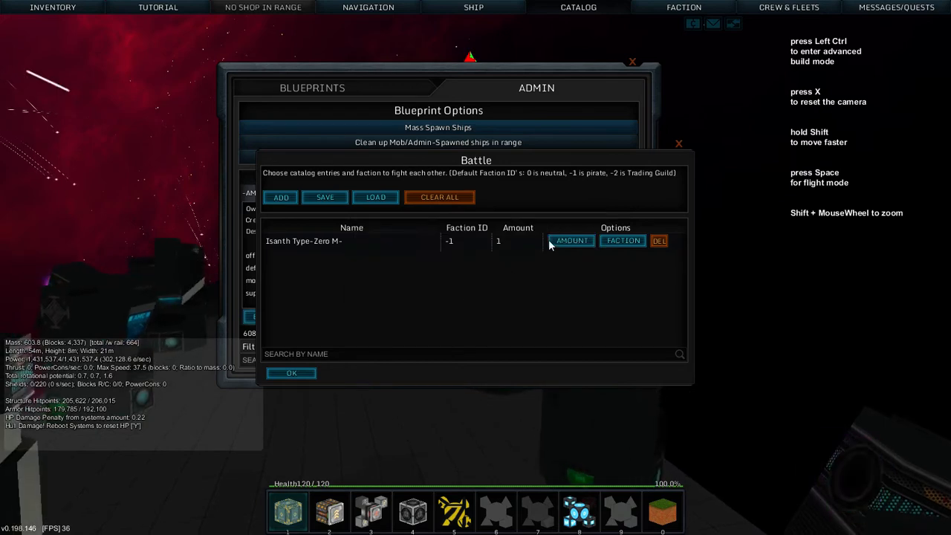
click(570, 240)
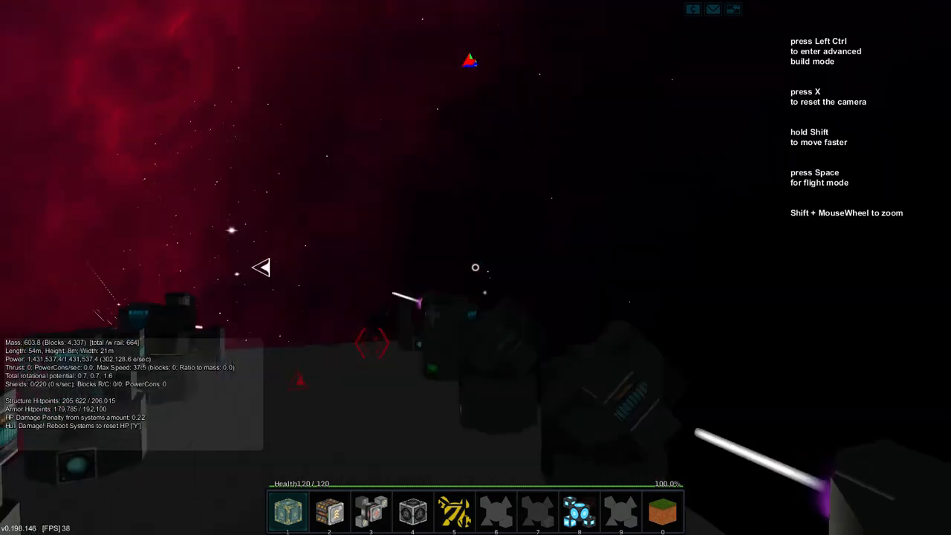
Check the pirate Isanth's target status from the cockpit, watch the deck, then retake the controls.
key(space)
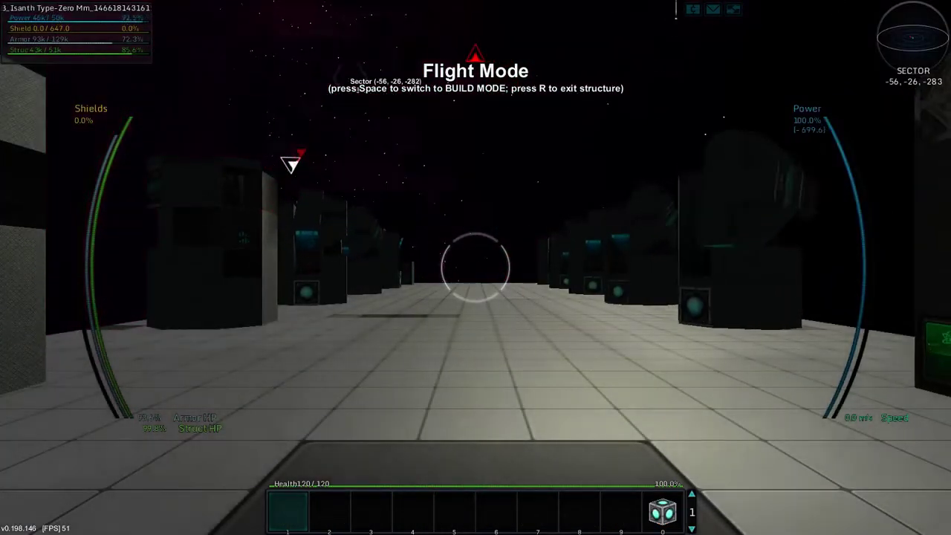
key(space)
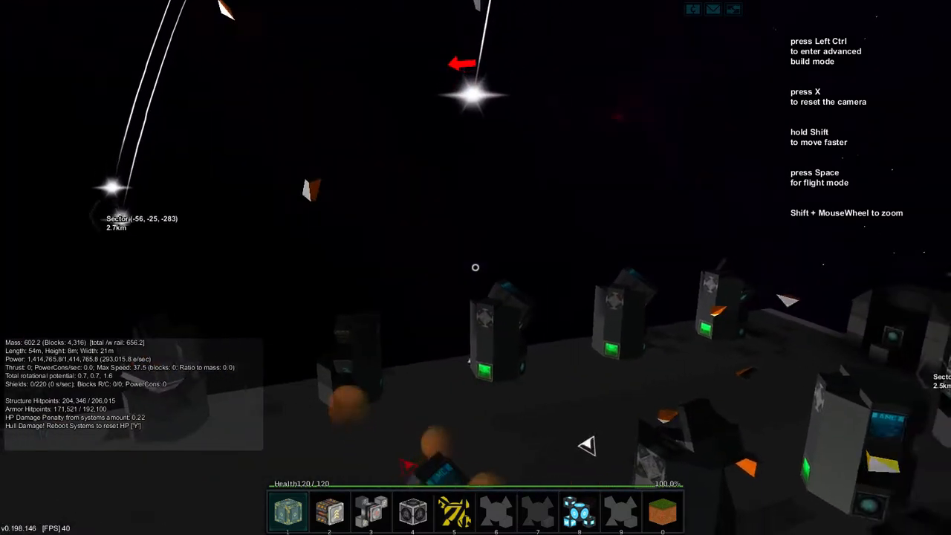
key(space)
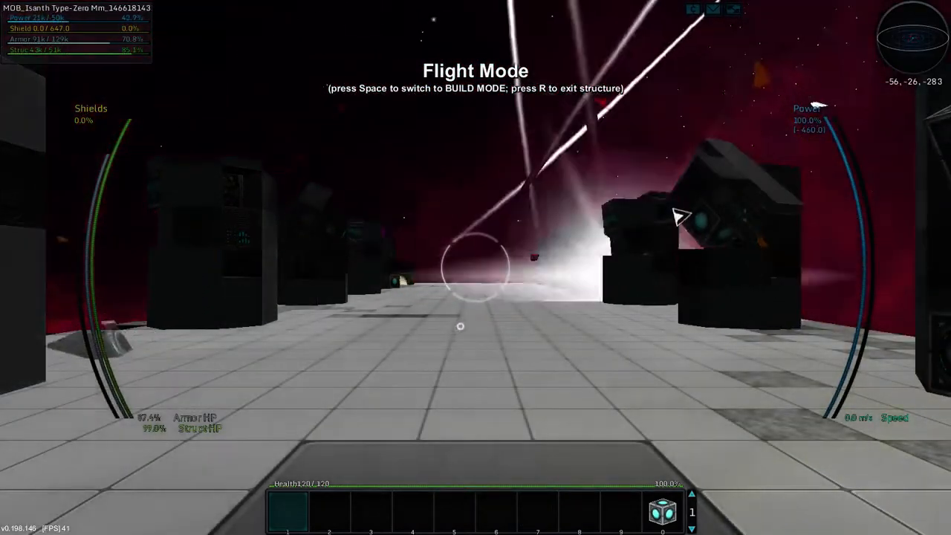
Watch the turrets as station armor drops to about 150,111, then recheck the enemy at 63% armor.
key(space)
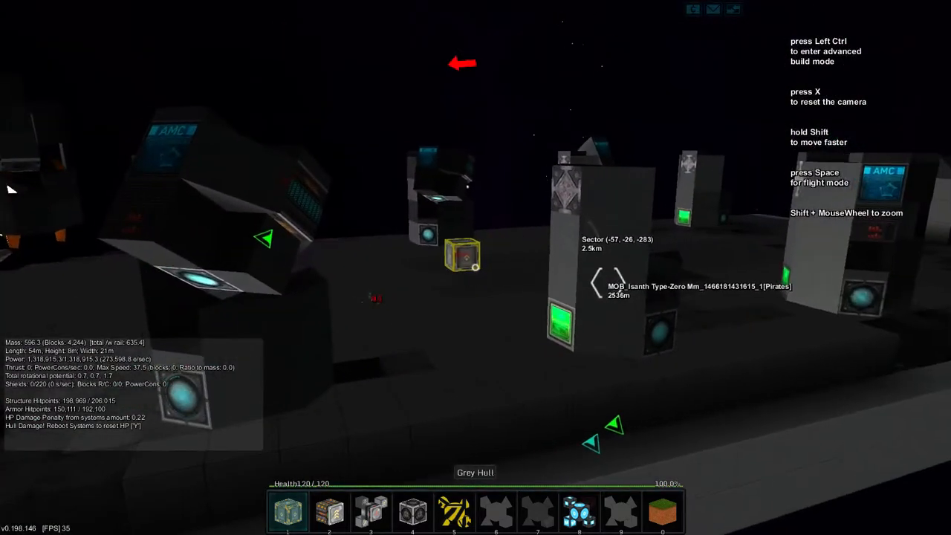
key(space)
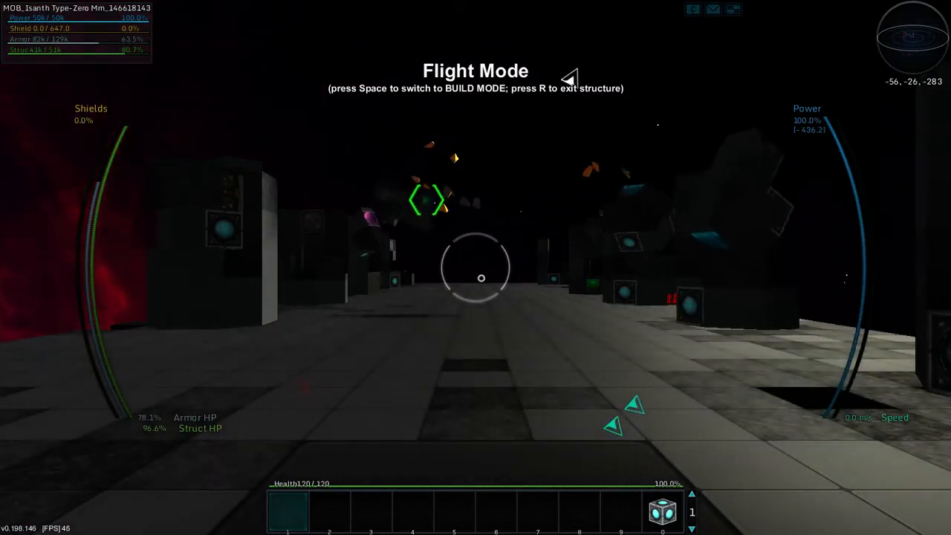
Return to the free camera and watch the fight as station mass drops to about 589.
key(space)
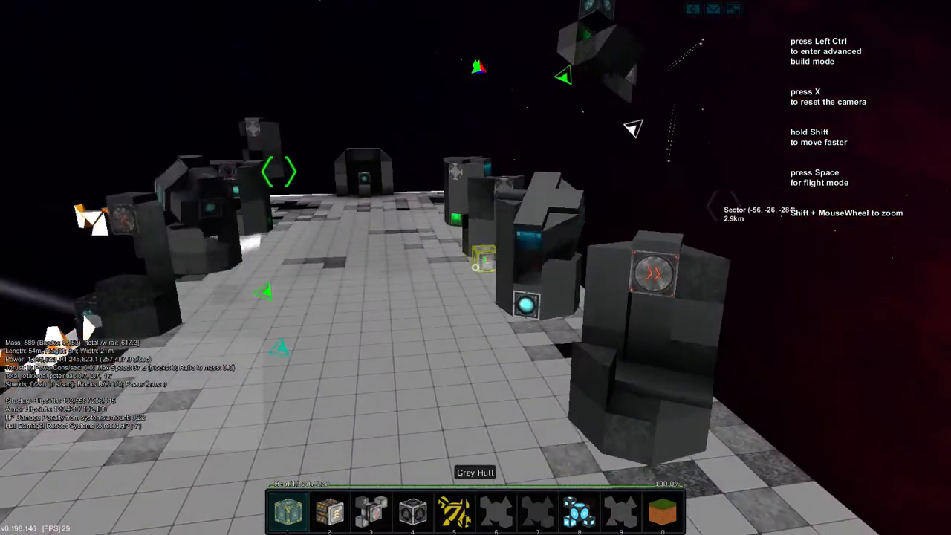
Check the pirate ship's nearly depleted power from the cockpit, then return to build view.
key(Space)
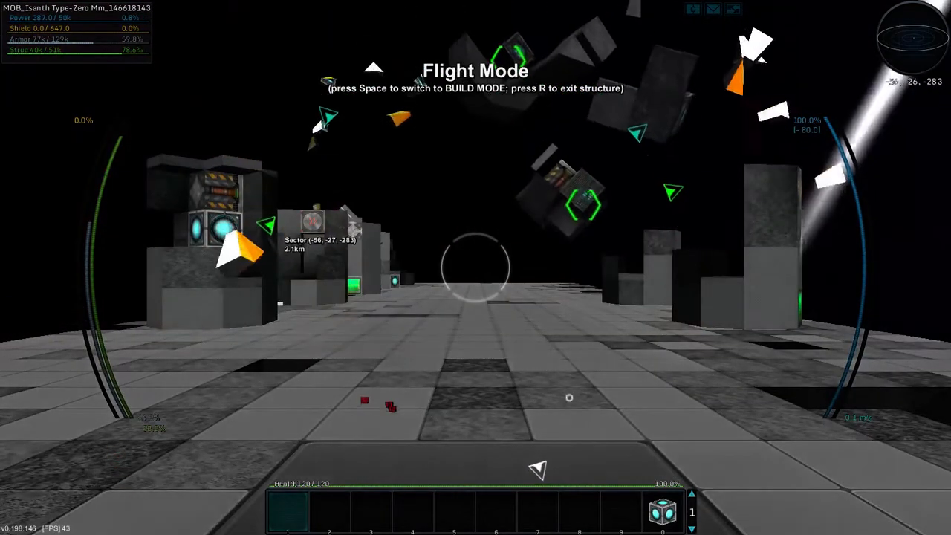
key(space)
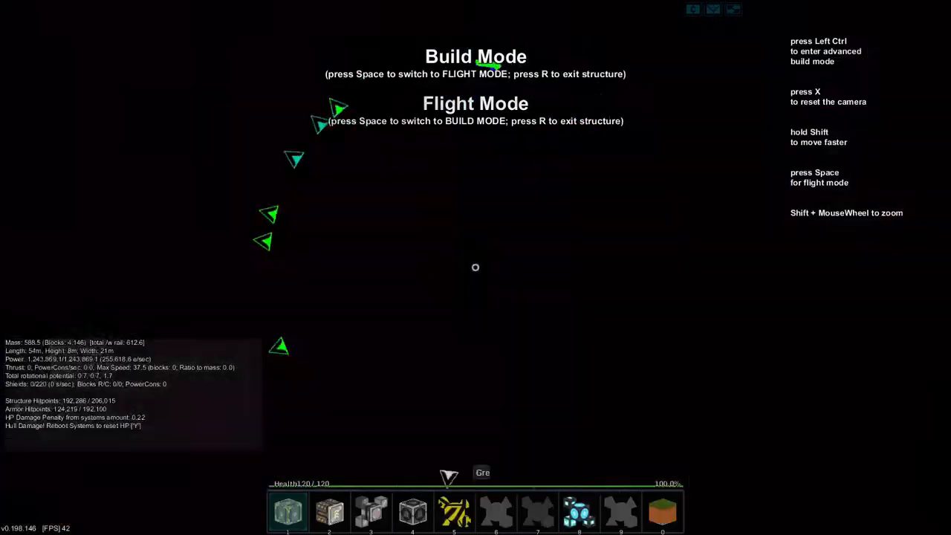